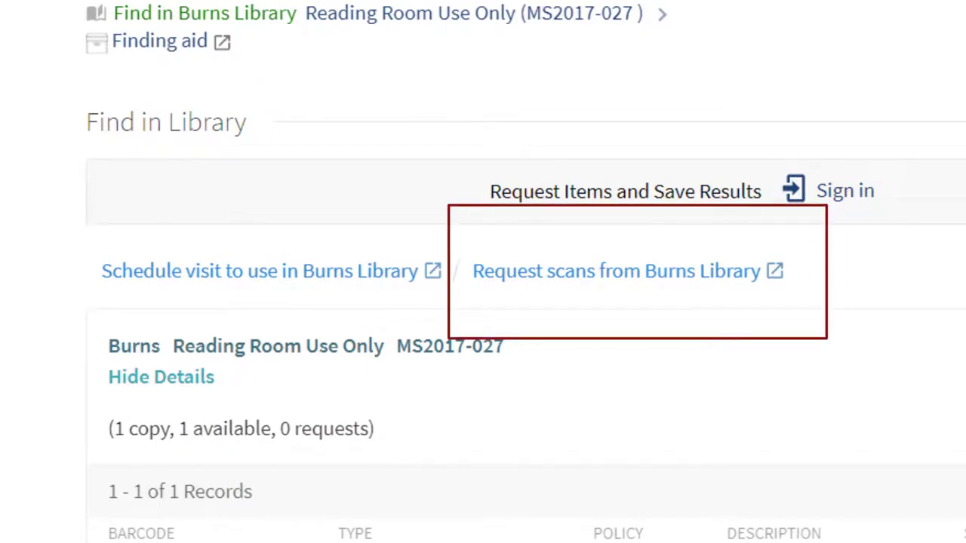
Step: Request scans of collection MS2017-027 from Burns Library on the catalog record
left_click(613, 271)
type("Scr")
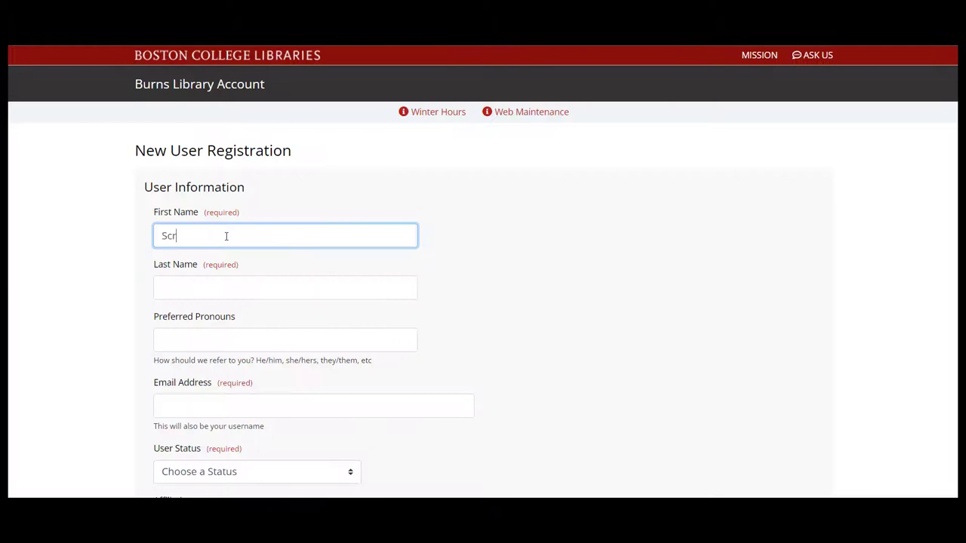
Step: Enter the registration details to create a Burns Library Account
type("Of B")
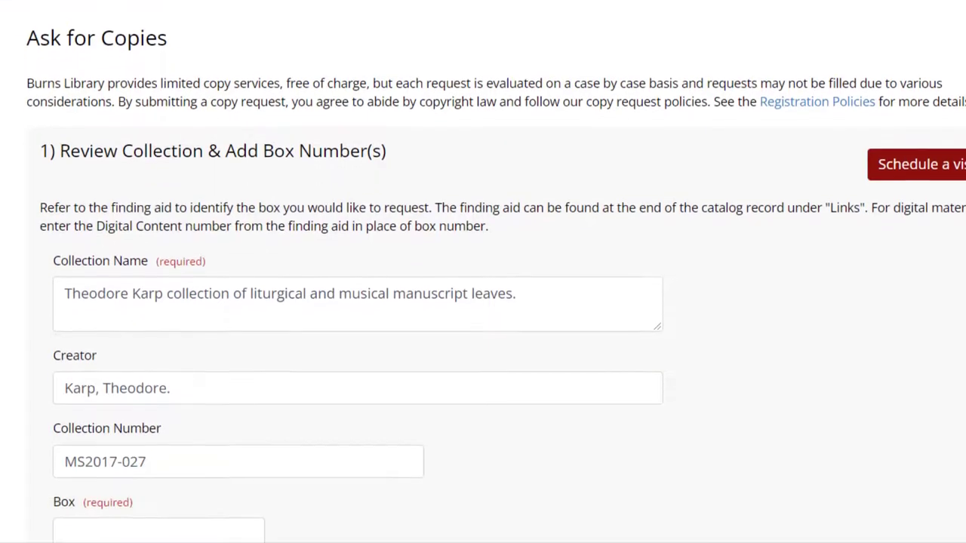
Step: Enter Box 1 and Folder 3 on the copy request form
scroll("down", 3)
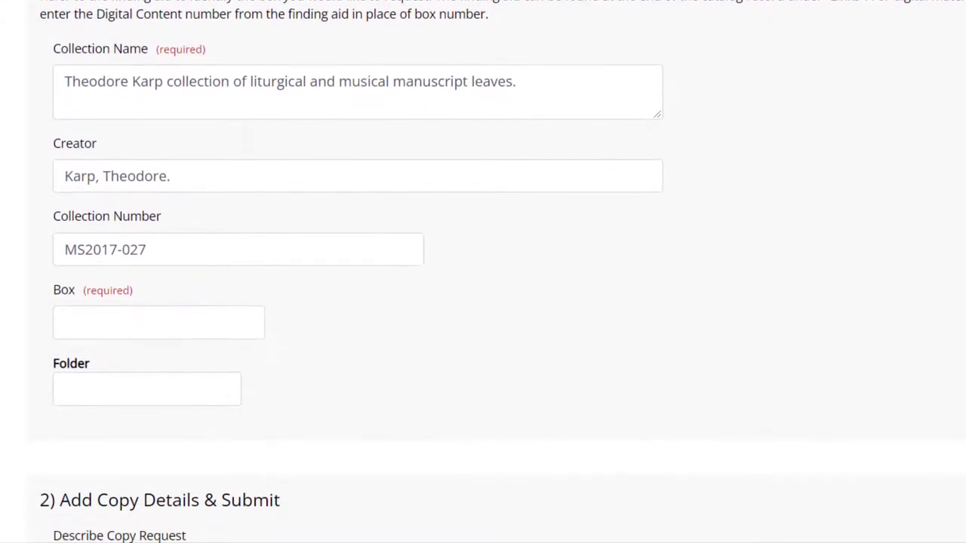
left_click(158, 322)
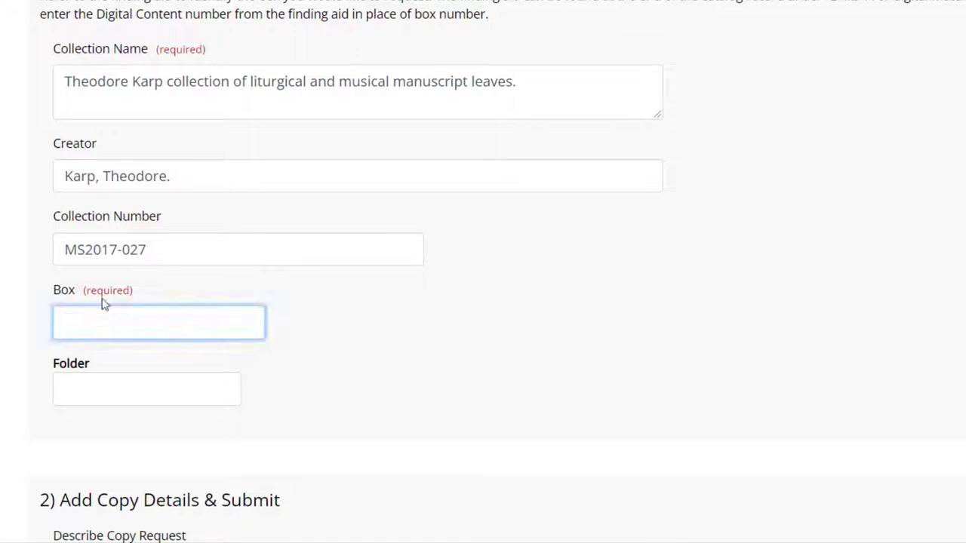
type("1")
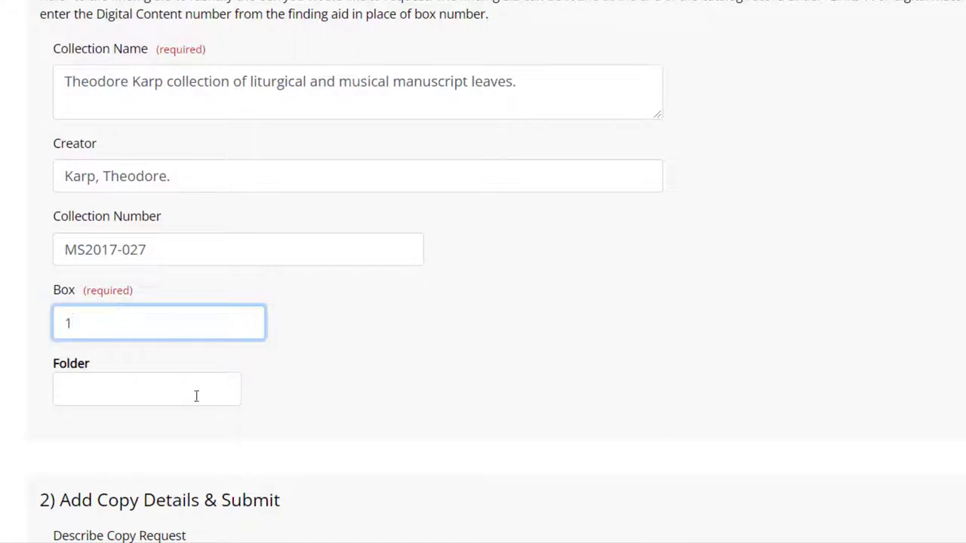
type("3")
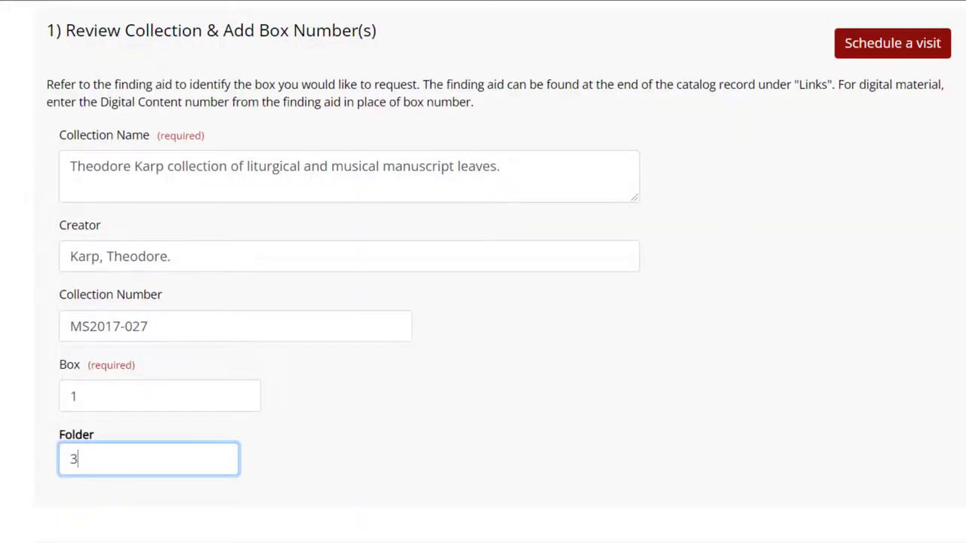
scroll("down", 3)
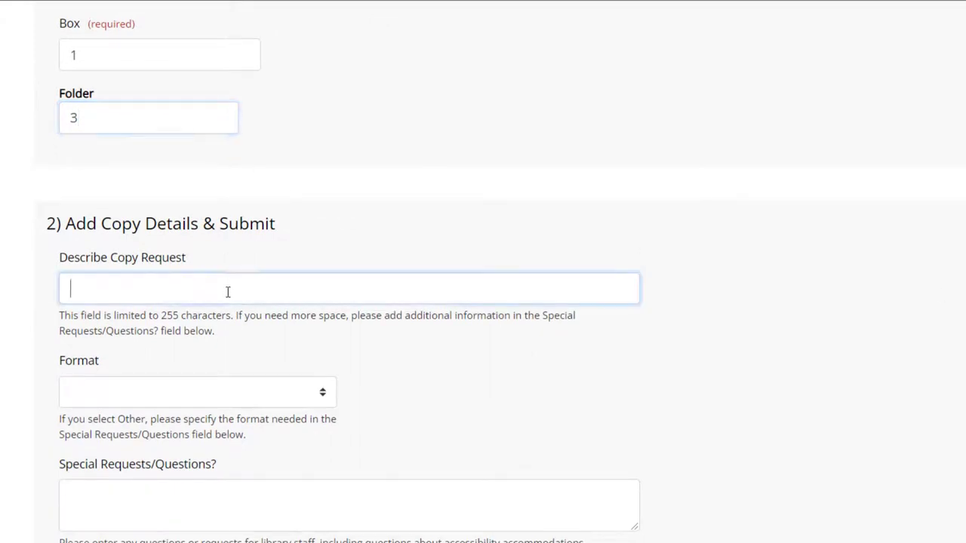
Step: Describe the copy request as 'Front and back of leaf in Folder 3'
type("Front and back of")
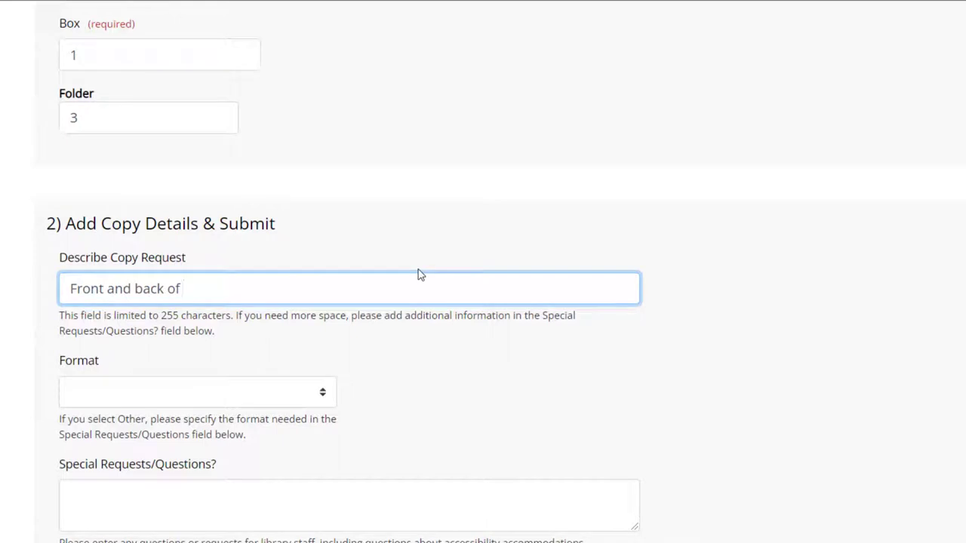
type("leaf in")
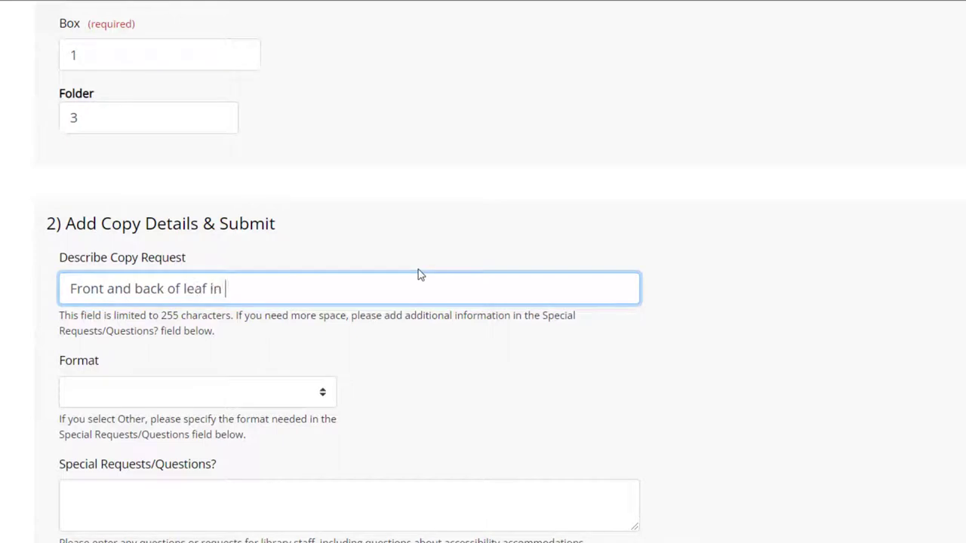
type("Folder 3")
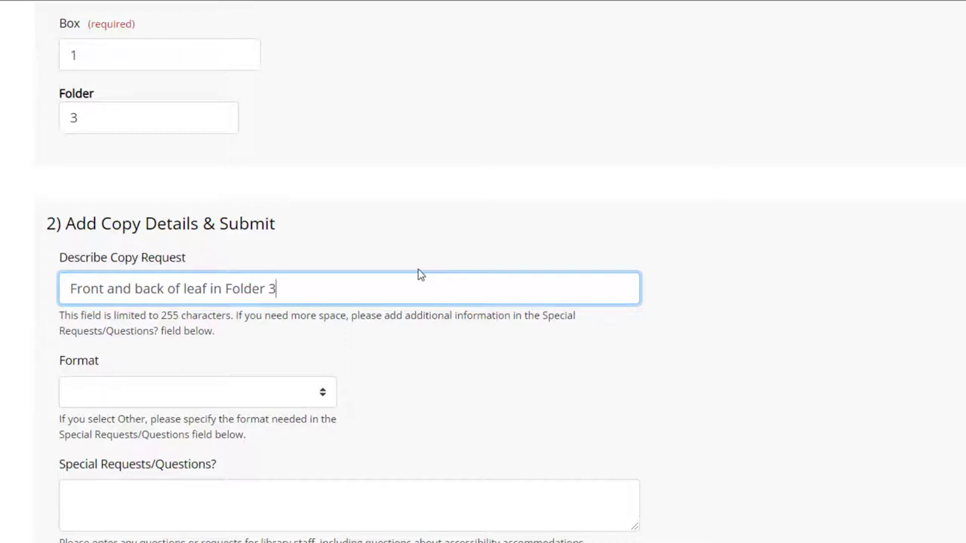
scroll("down", 3)
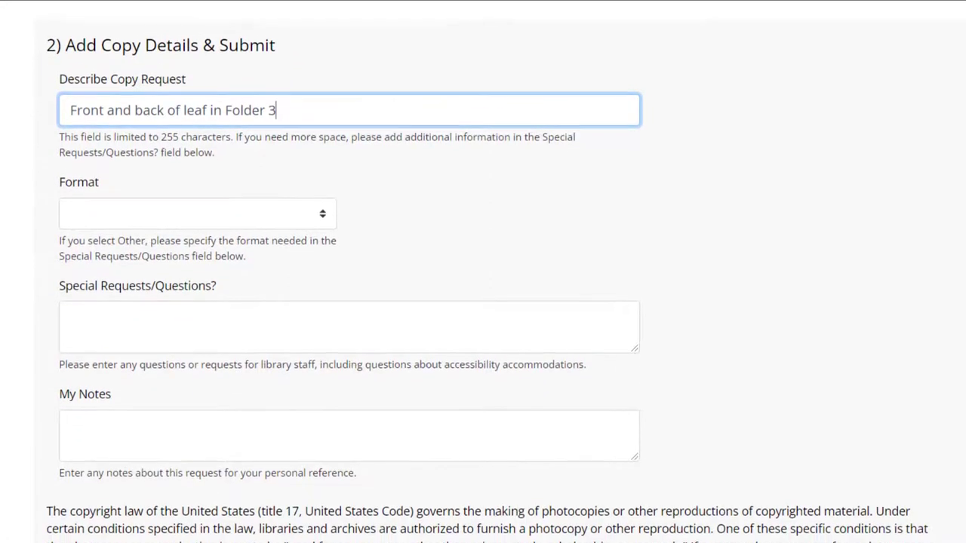
scroll("down", 3)
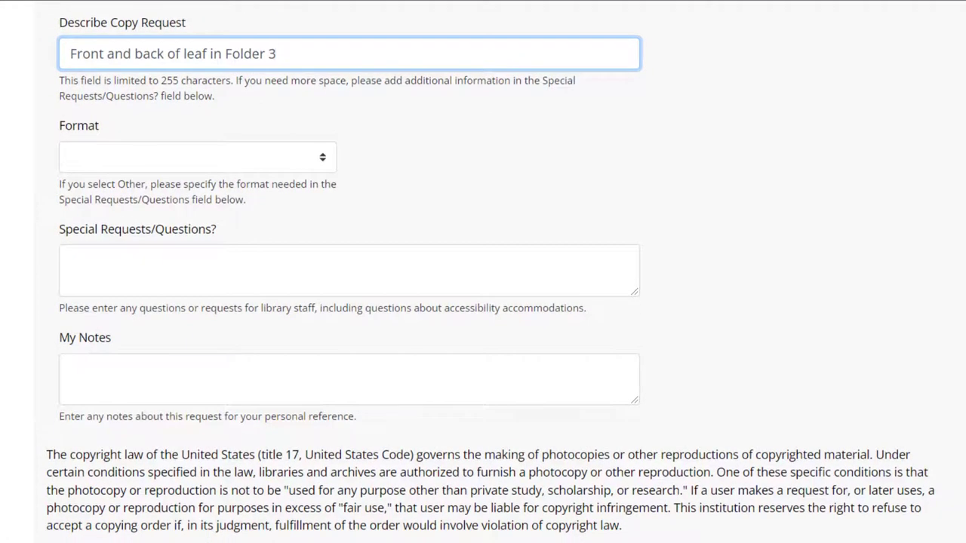
left_click(197, 157)
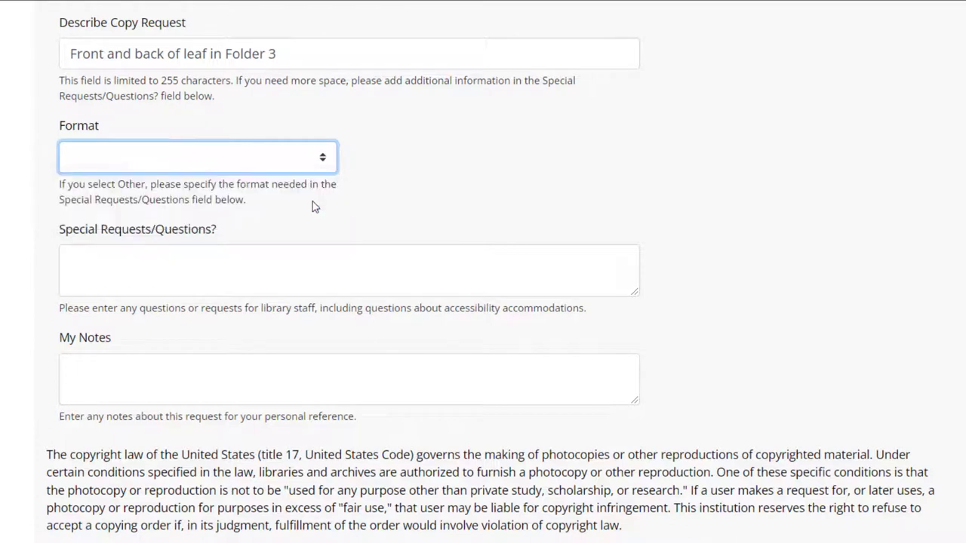
Step: Choose Reference JPG (1 week) format, accept the terms and submit
left_click(196, 157)
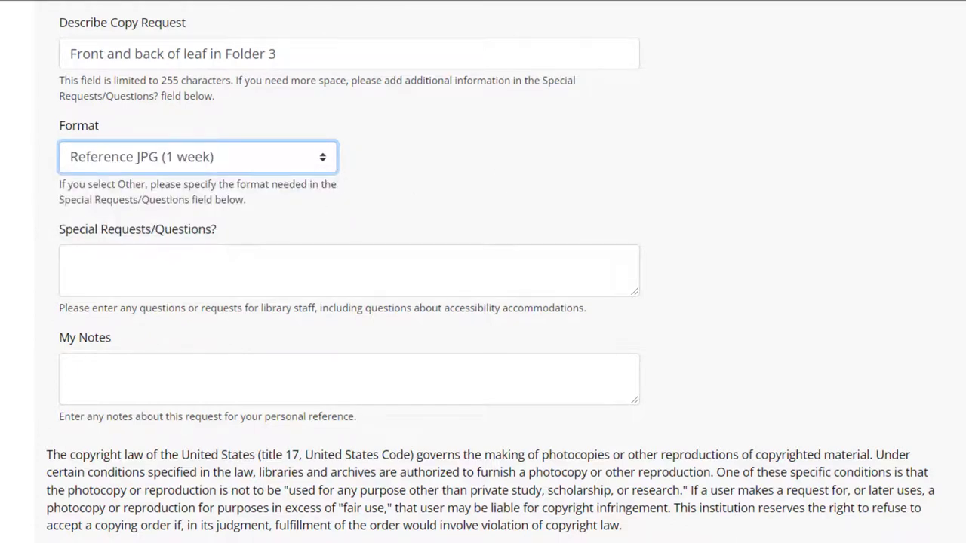
scroll("down", 3)
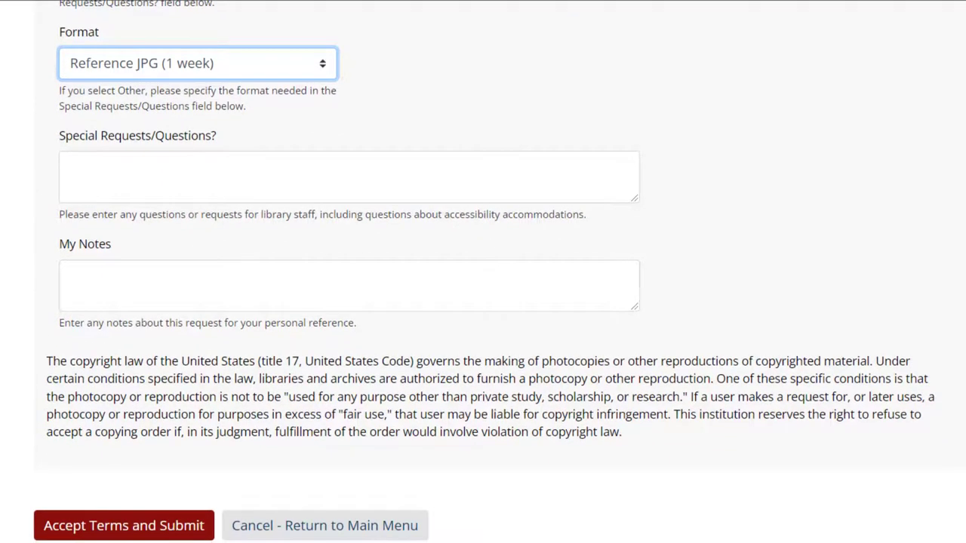
mouse_move(117, 528)
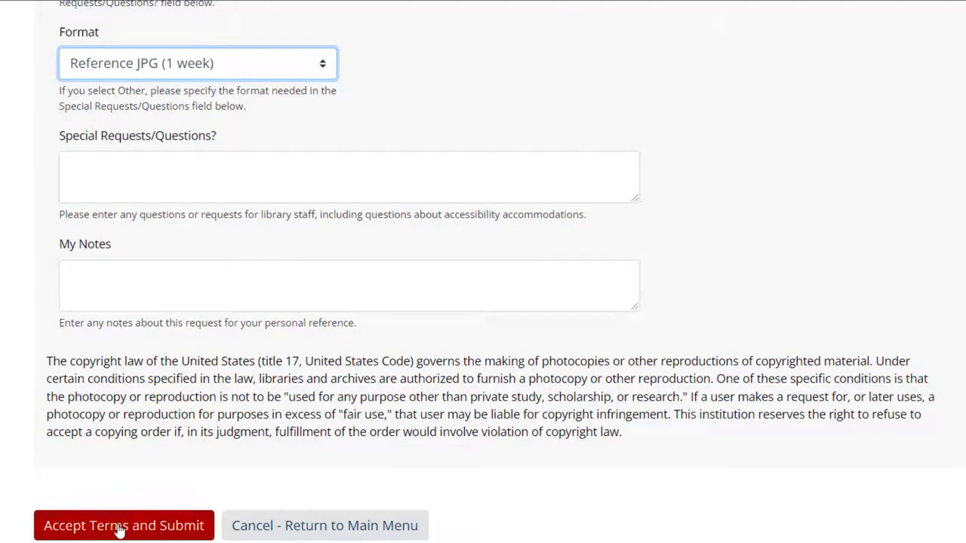
left_click(124, 525)
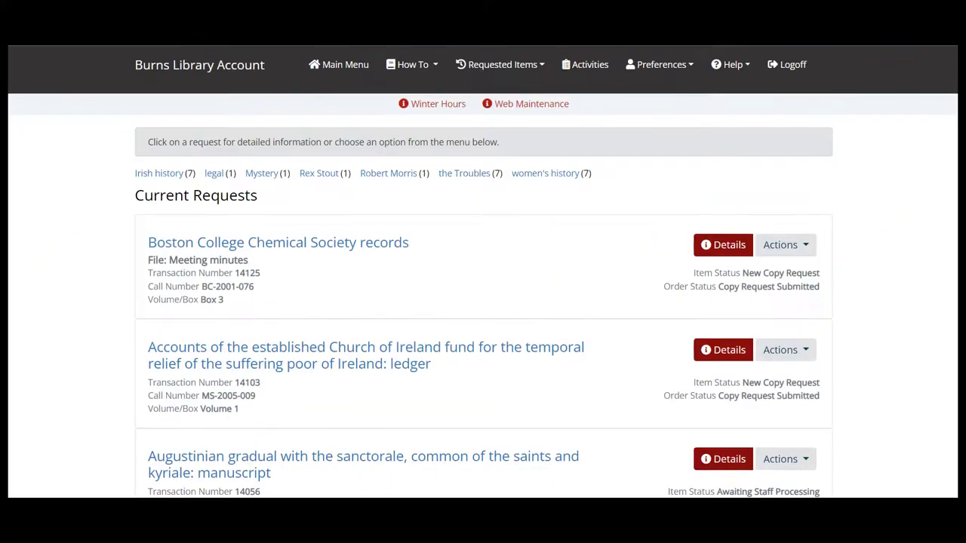
scroll("down", 3)
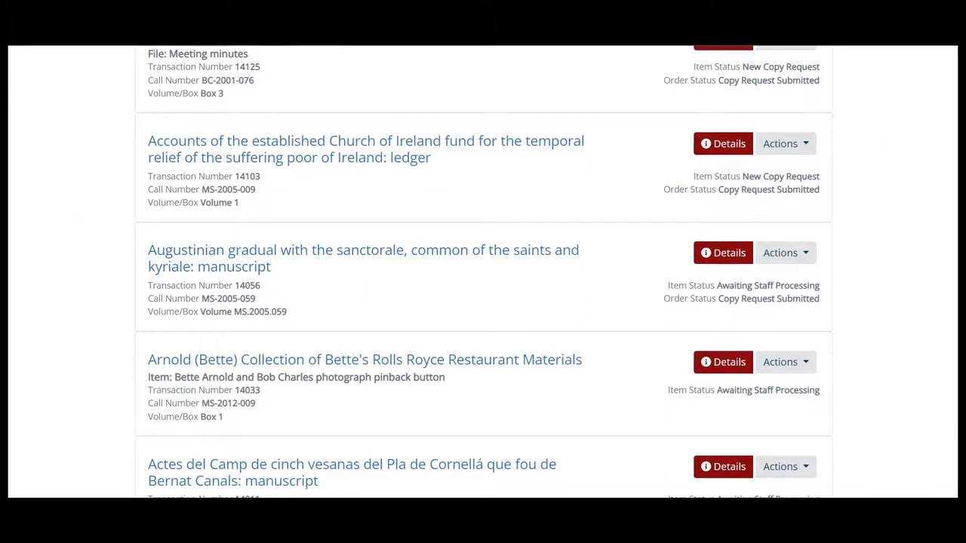
scroll("down", 3)
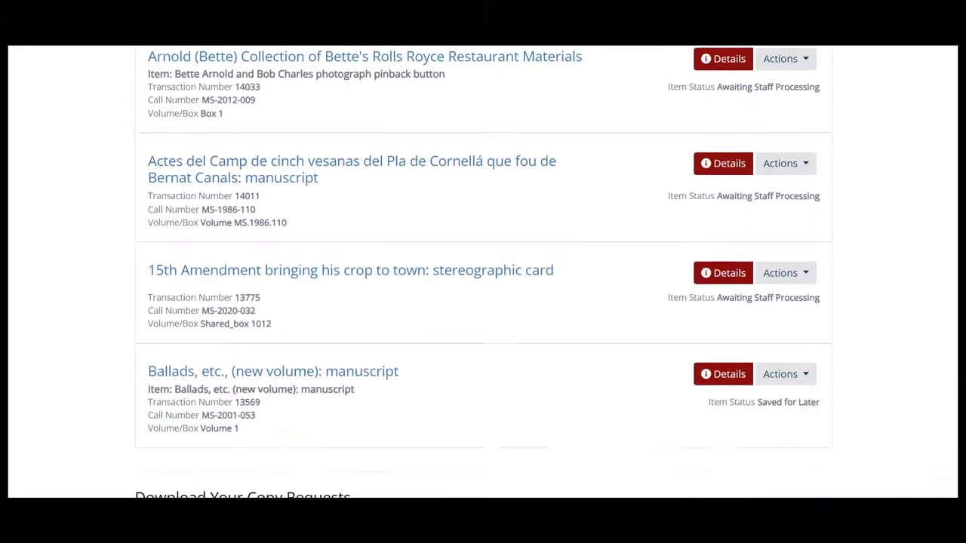
scroll("down", 3)
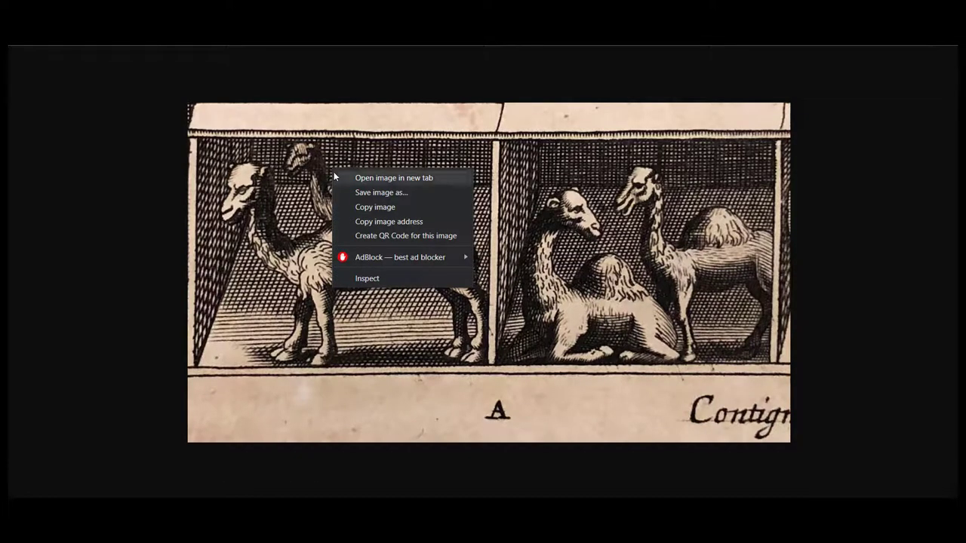
Step: Save the delivered camel engraving image as 'VeryImportantCamels'
left_click(381, 191)
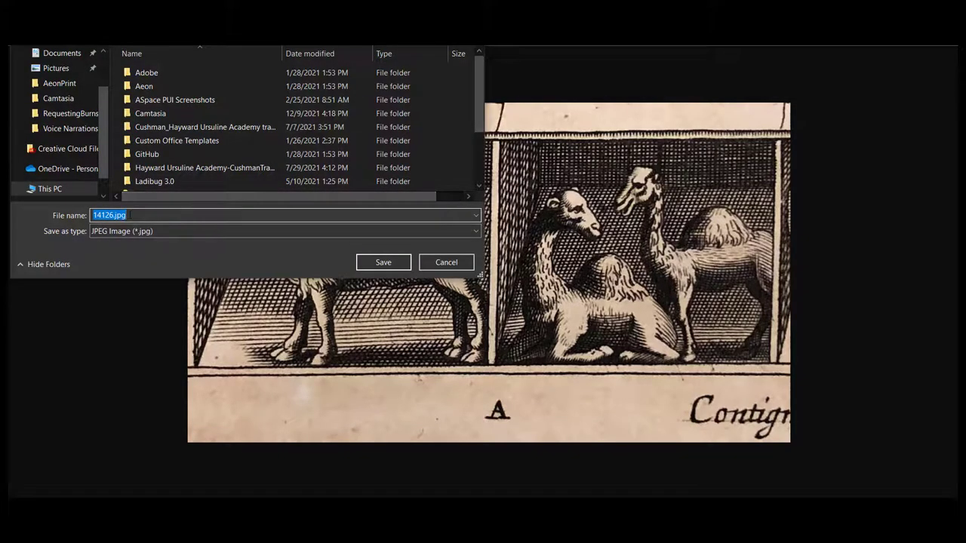
type("VeryImportant")
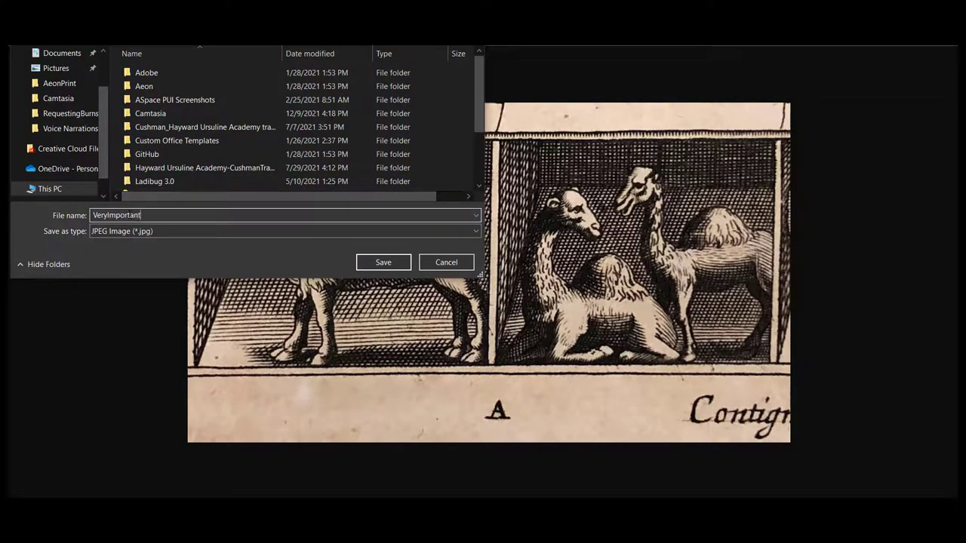
type("Camels")
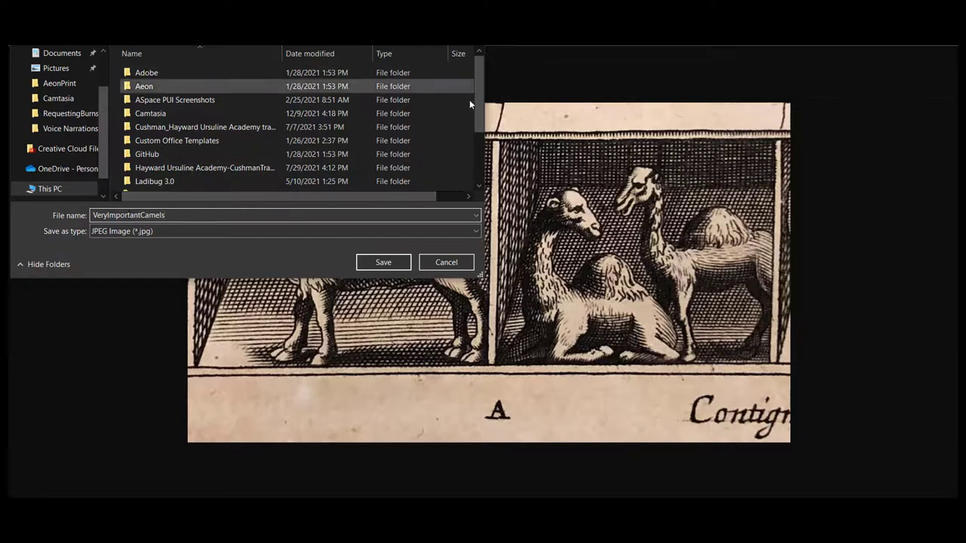